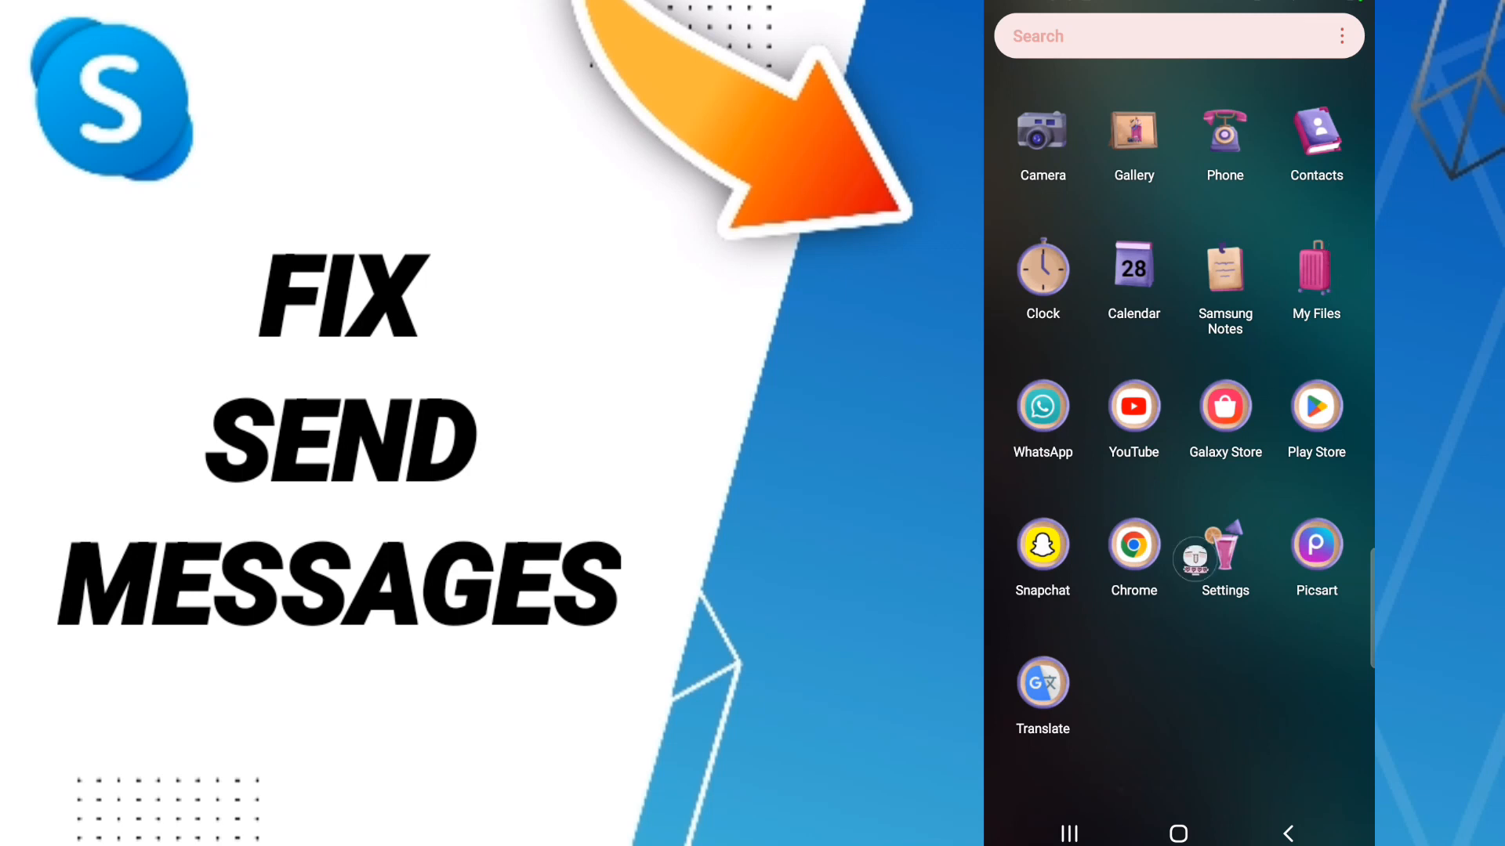
# Step: Launch Settings from the app drawer and choose the Apps entry
pyautogui.click(1224, 547)
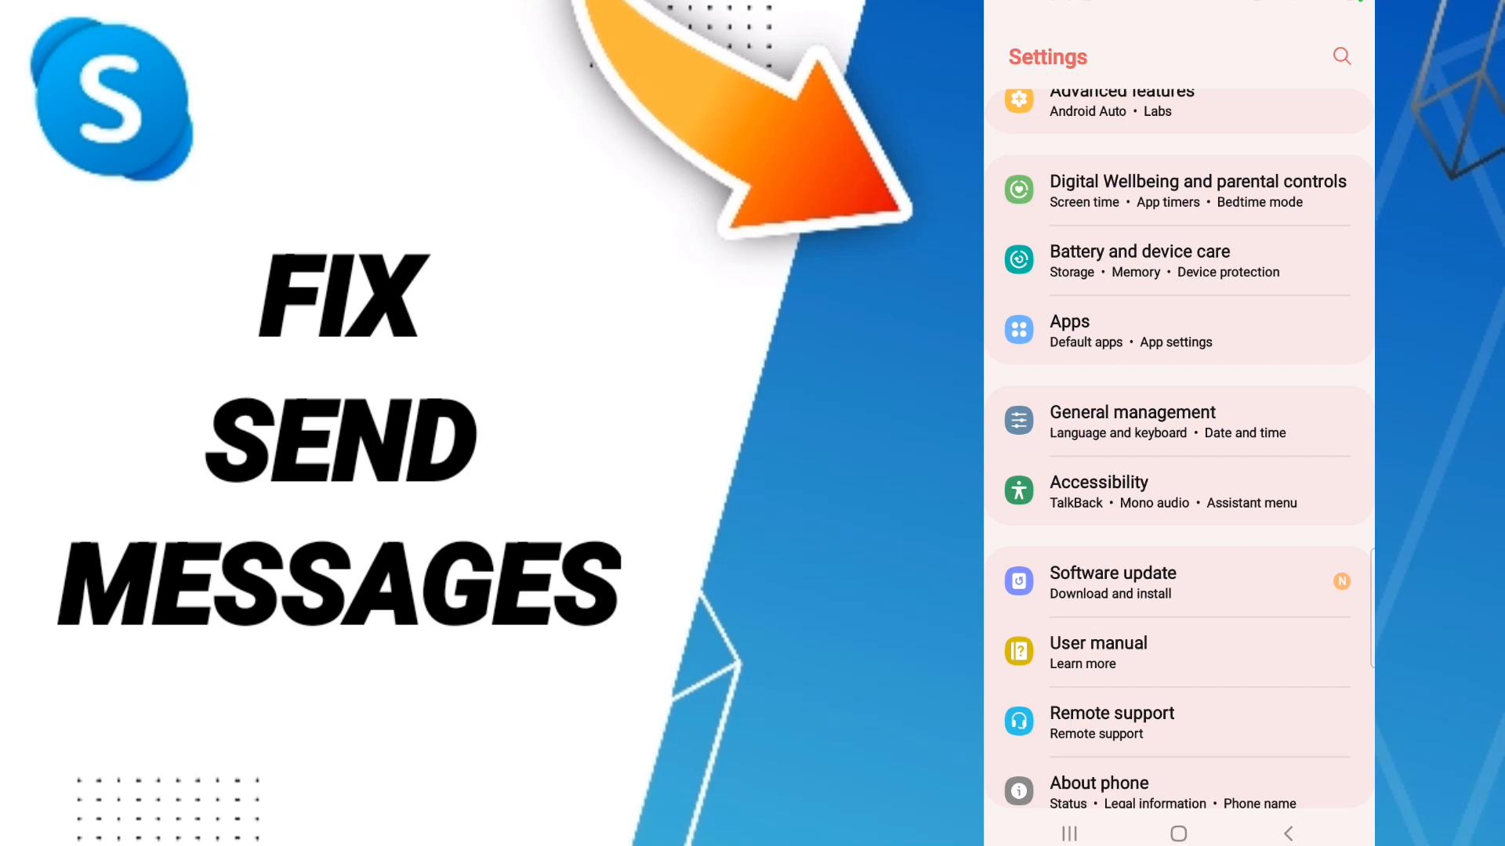
pyautogui.click(1177, 331)
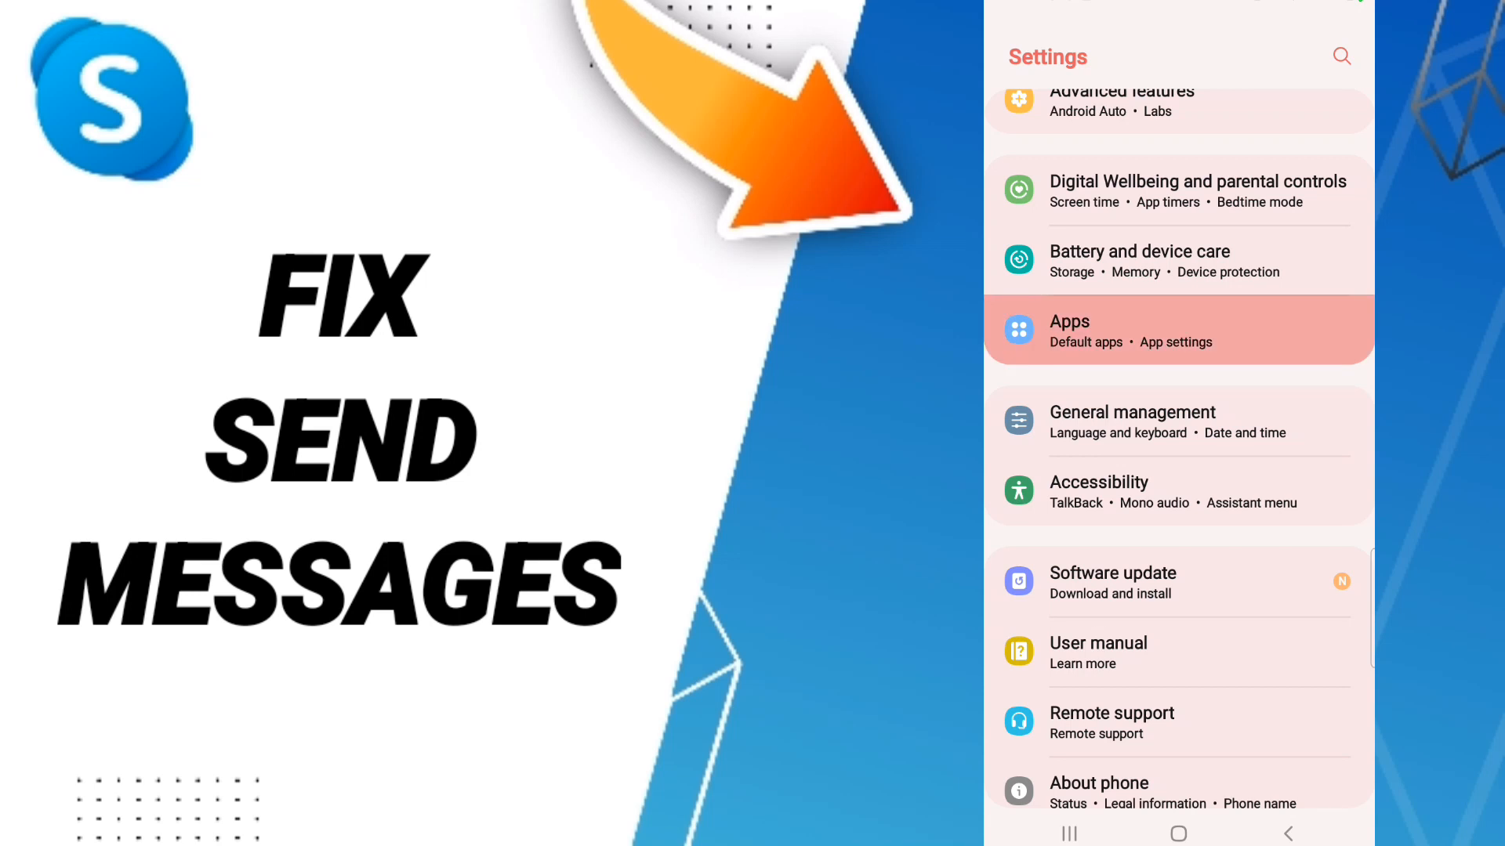
# Step: Scroll the Your apps list until Skype is in view
pyautogui.click(1177, 330)
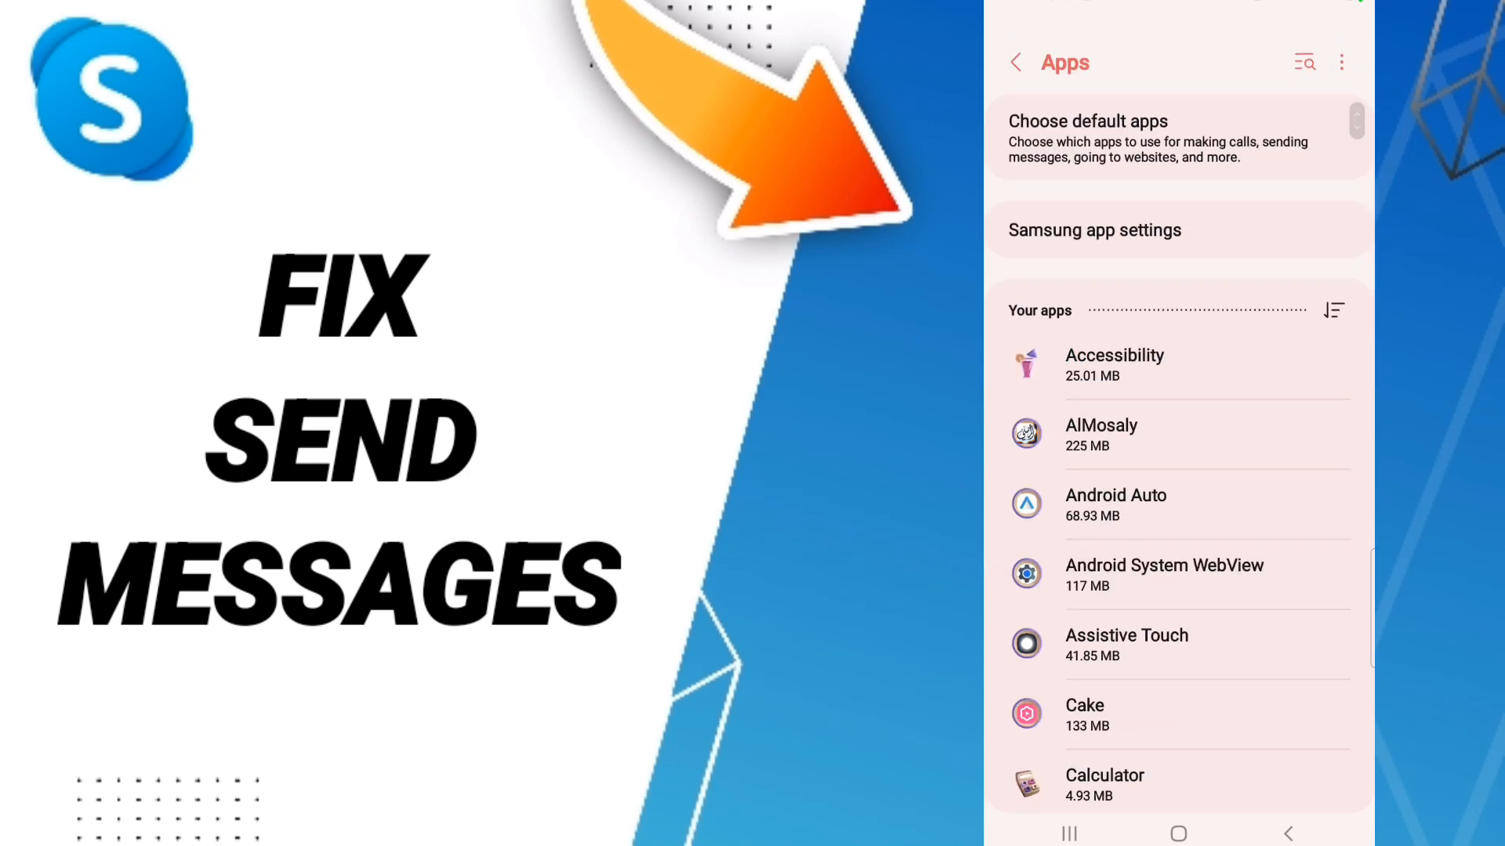
pyautogui.scroll(-3)
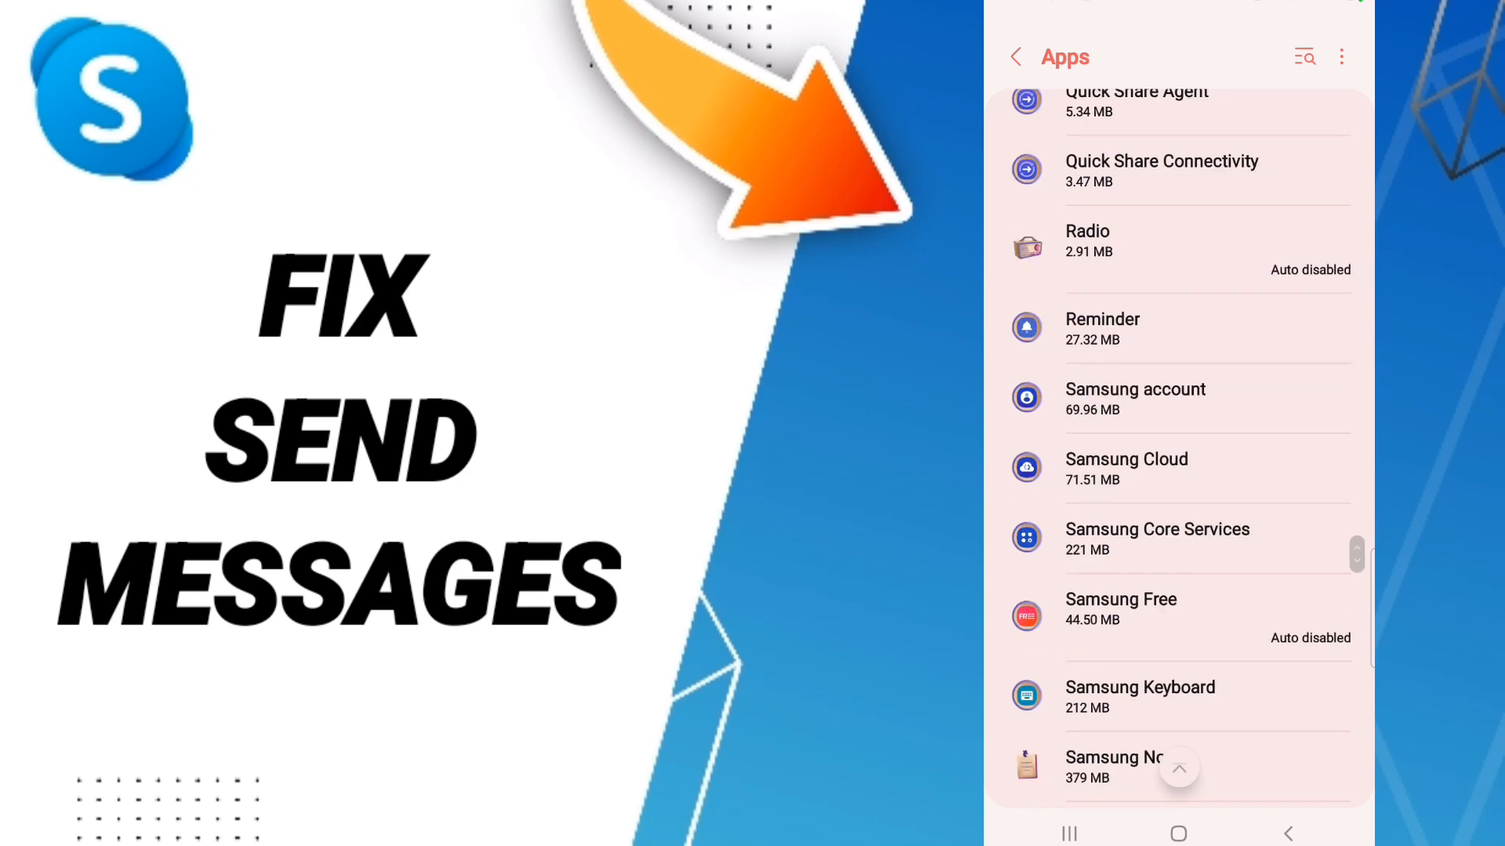
pyautogui.scroll(-3)
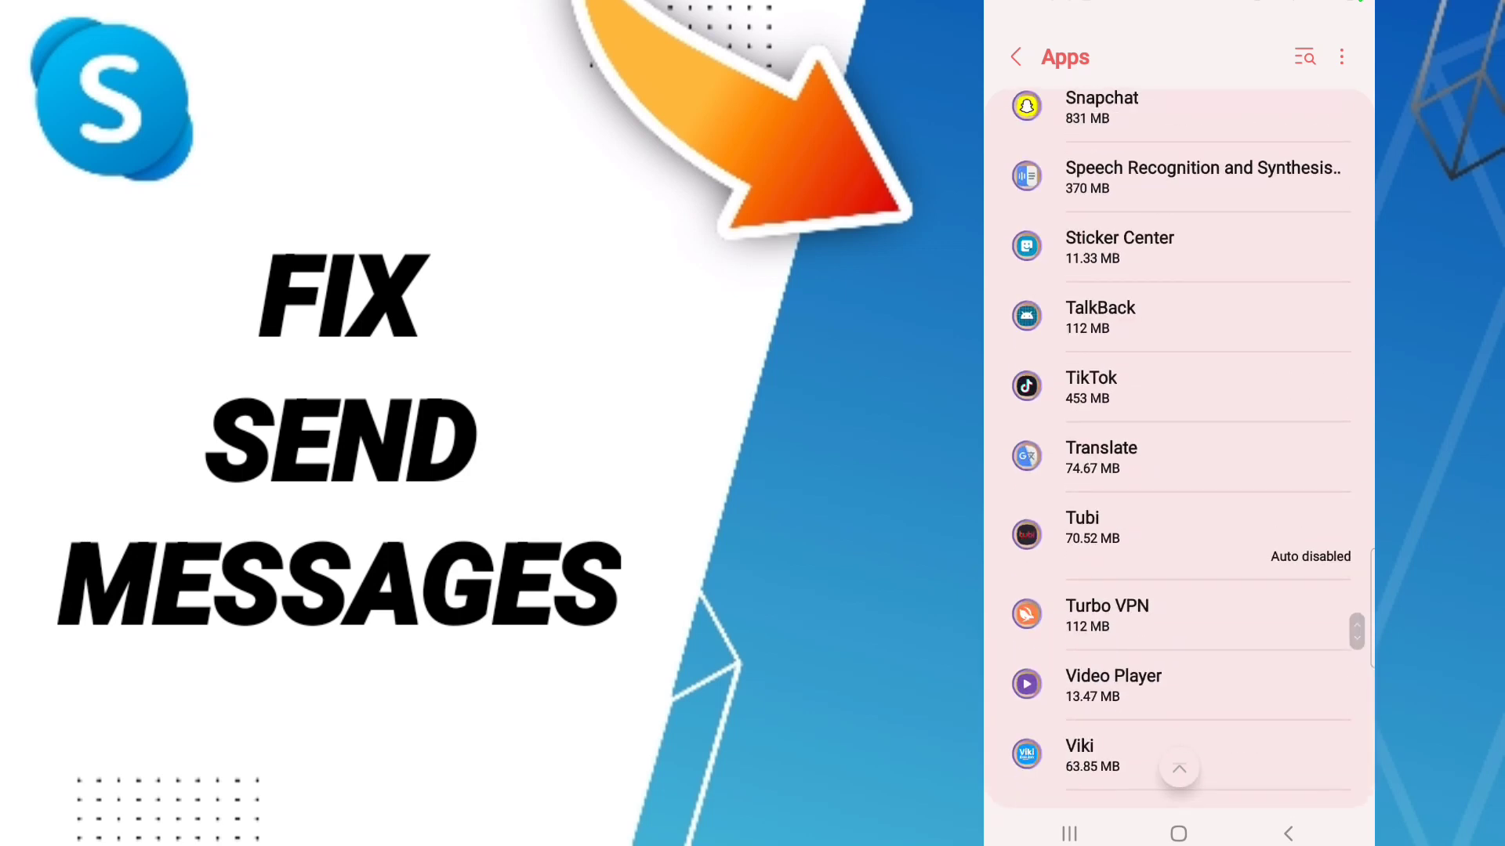
pyautogui.scroll(3)
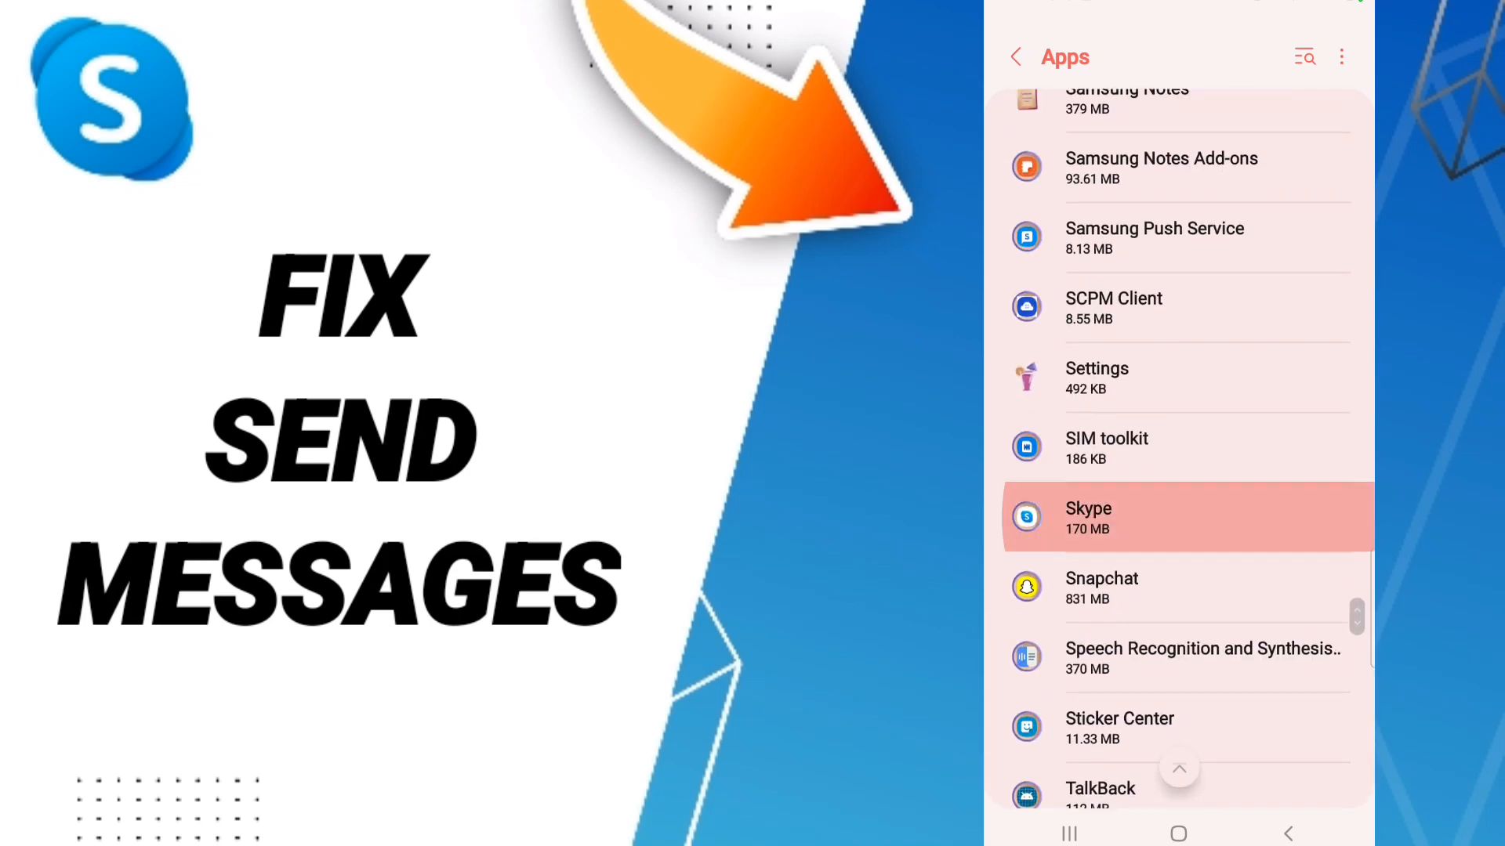
# Step: Force stop Skype from its App info page and confirm with OK
pyautogui.click(1187, 516)
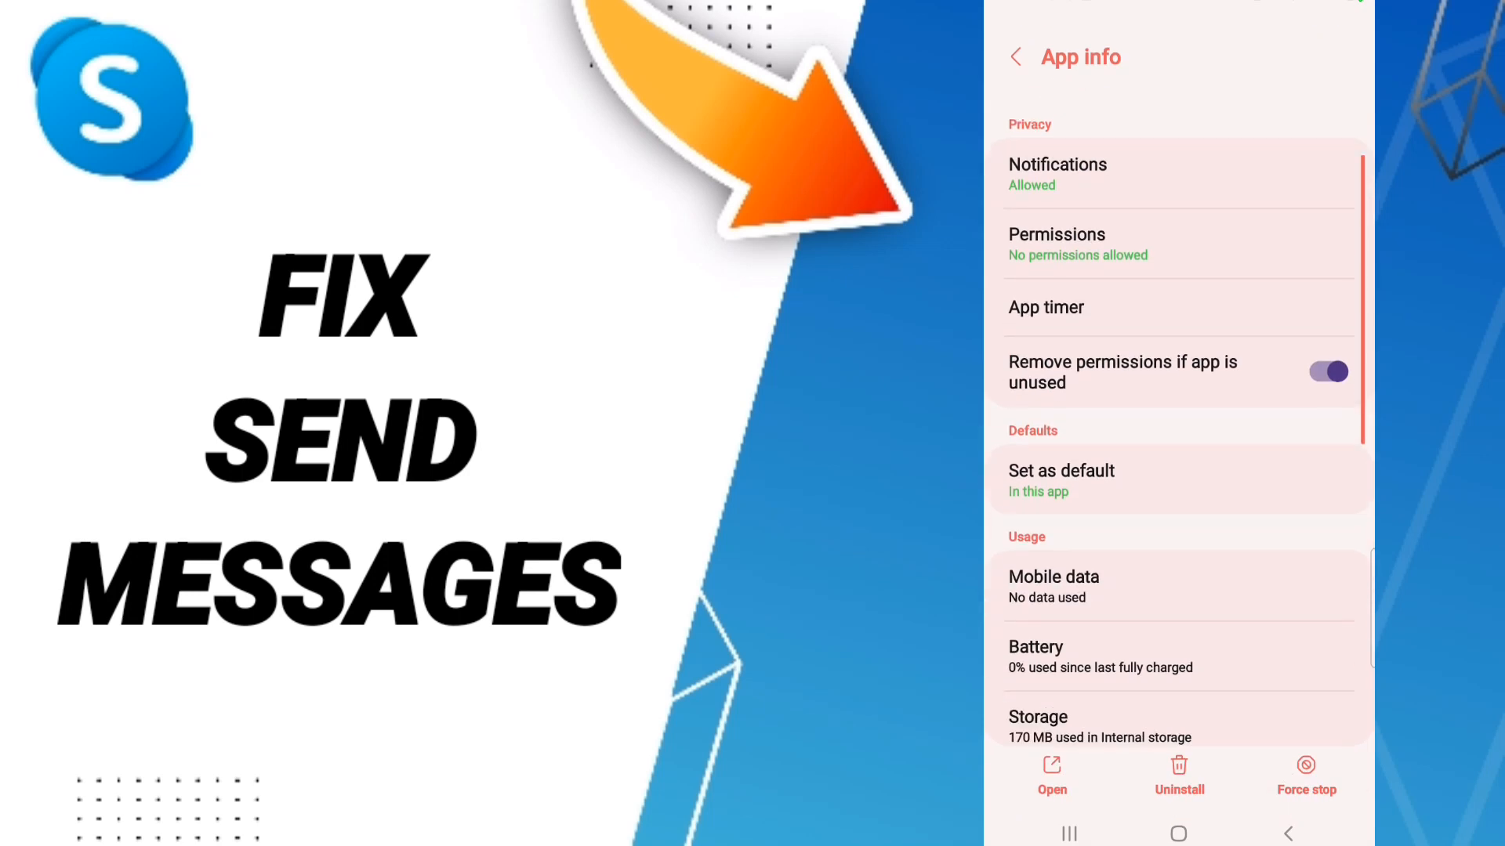
pyautogui.click(1305, 777)
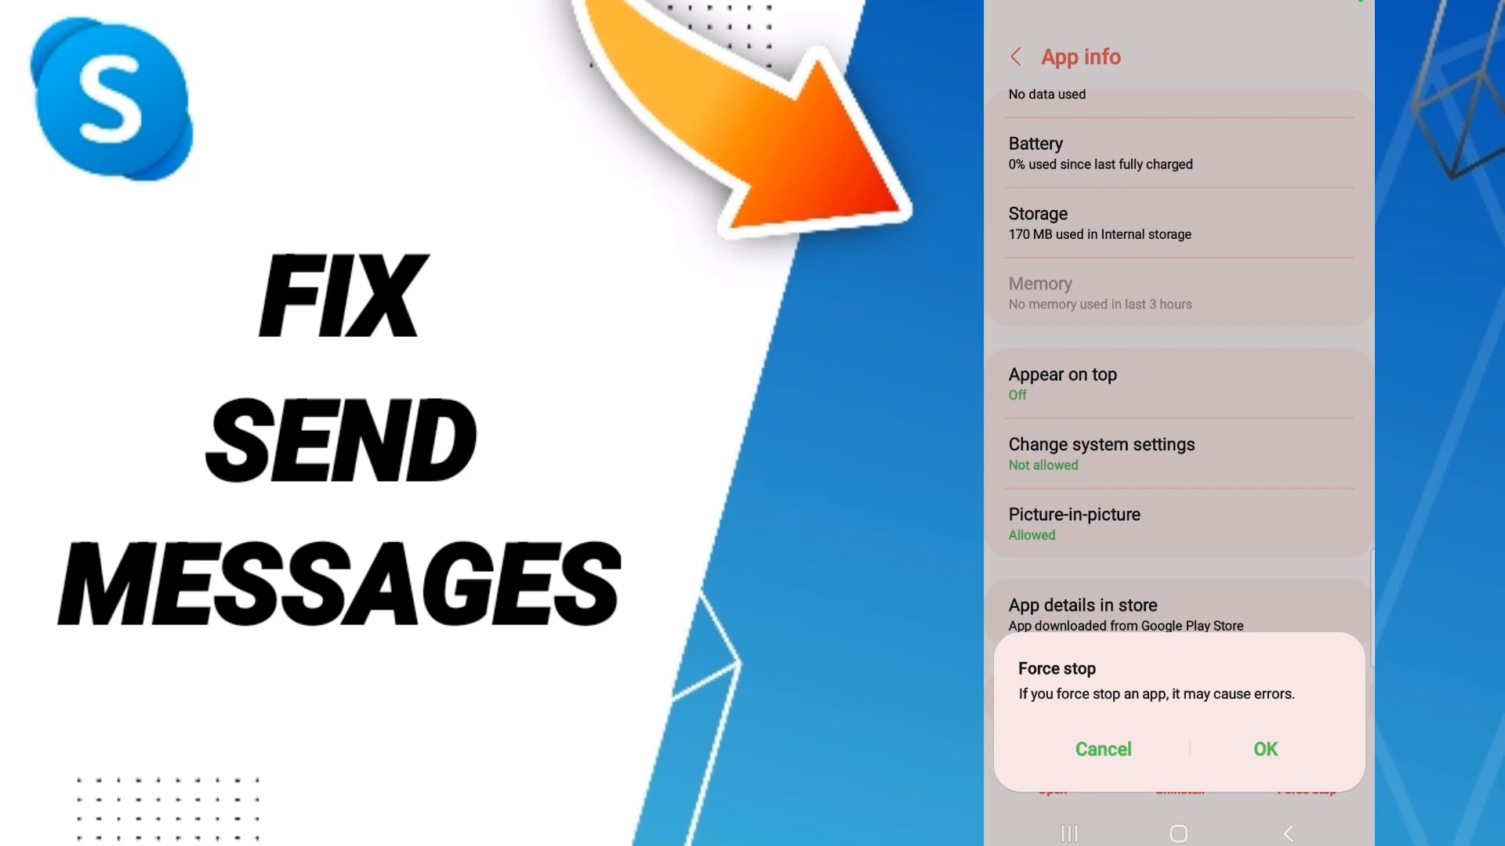
pyautogui.click(1102, 750)
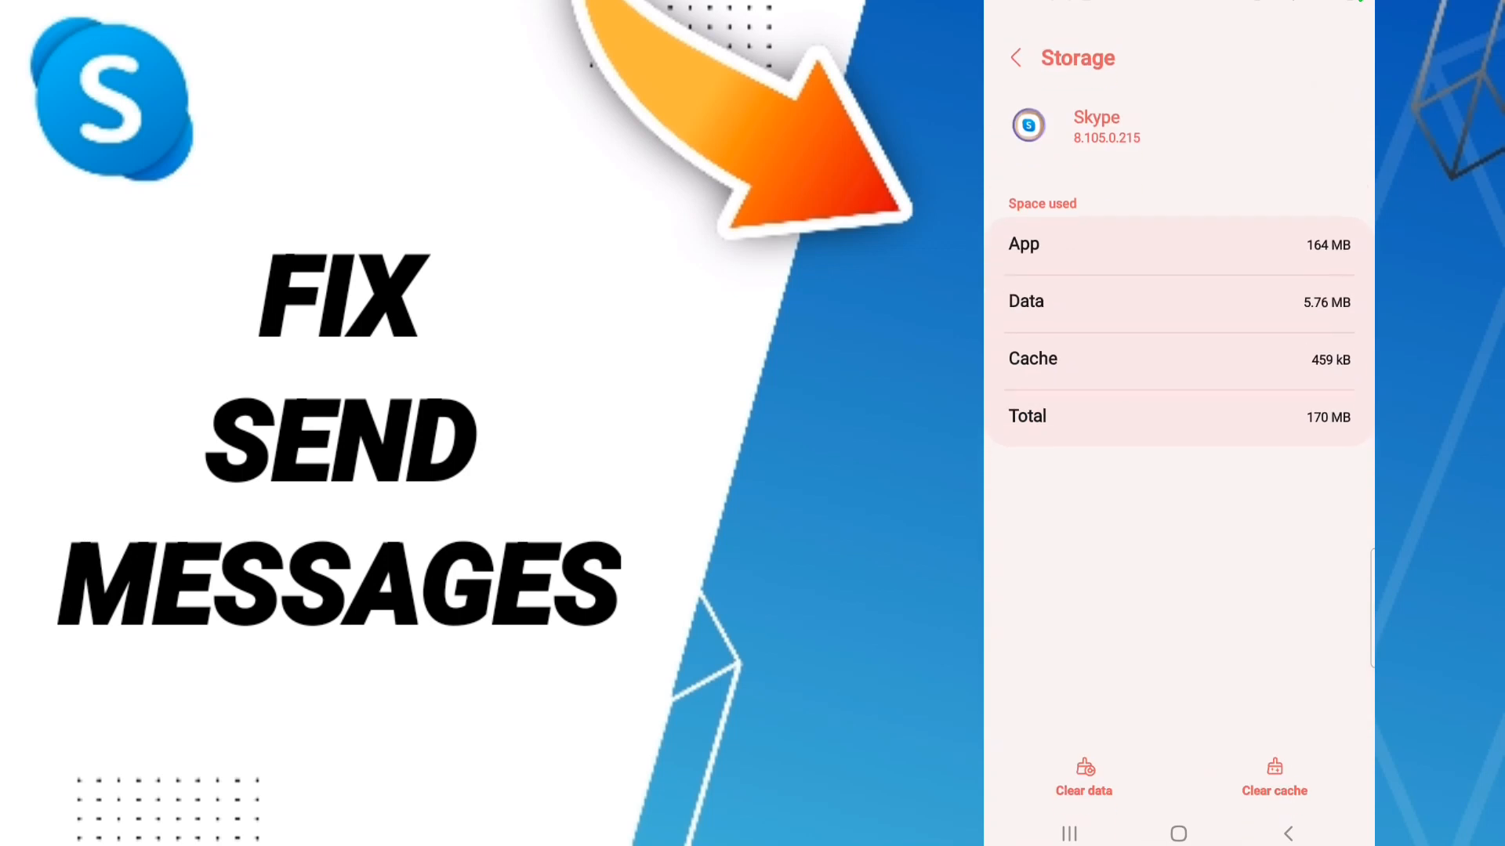
# Step: Clear Skype's 459 kB cache and begin clearing its stored data
pyautogui.click(1274, 778)
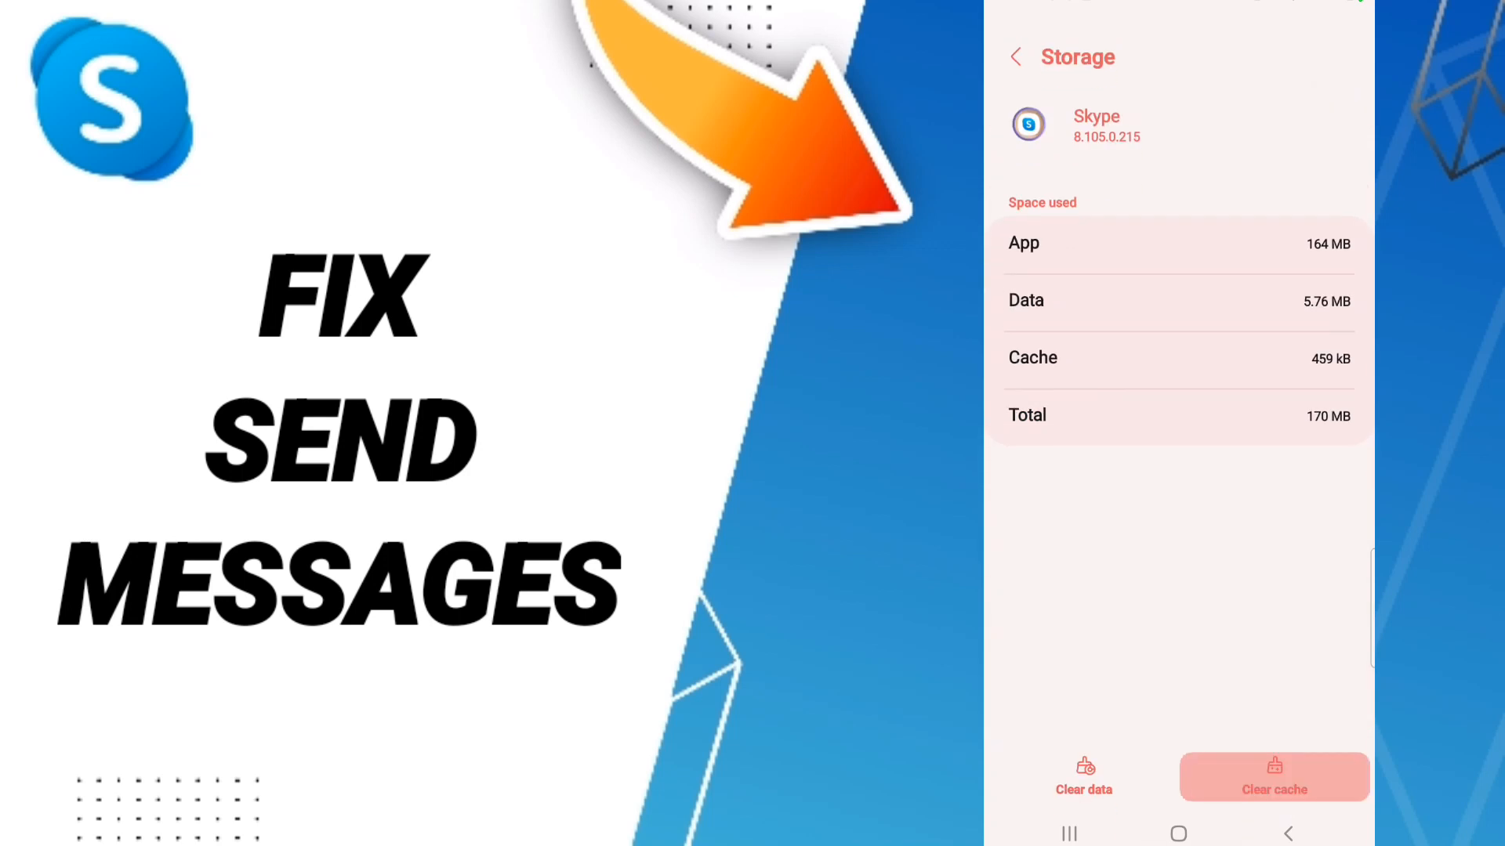
pyautogui.click(1082, 778)
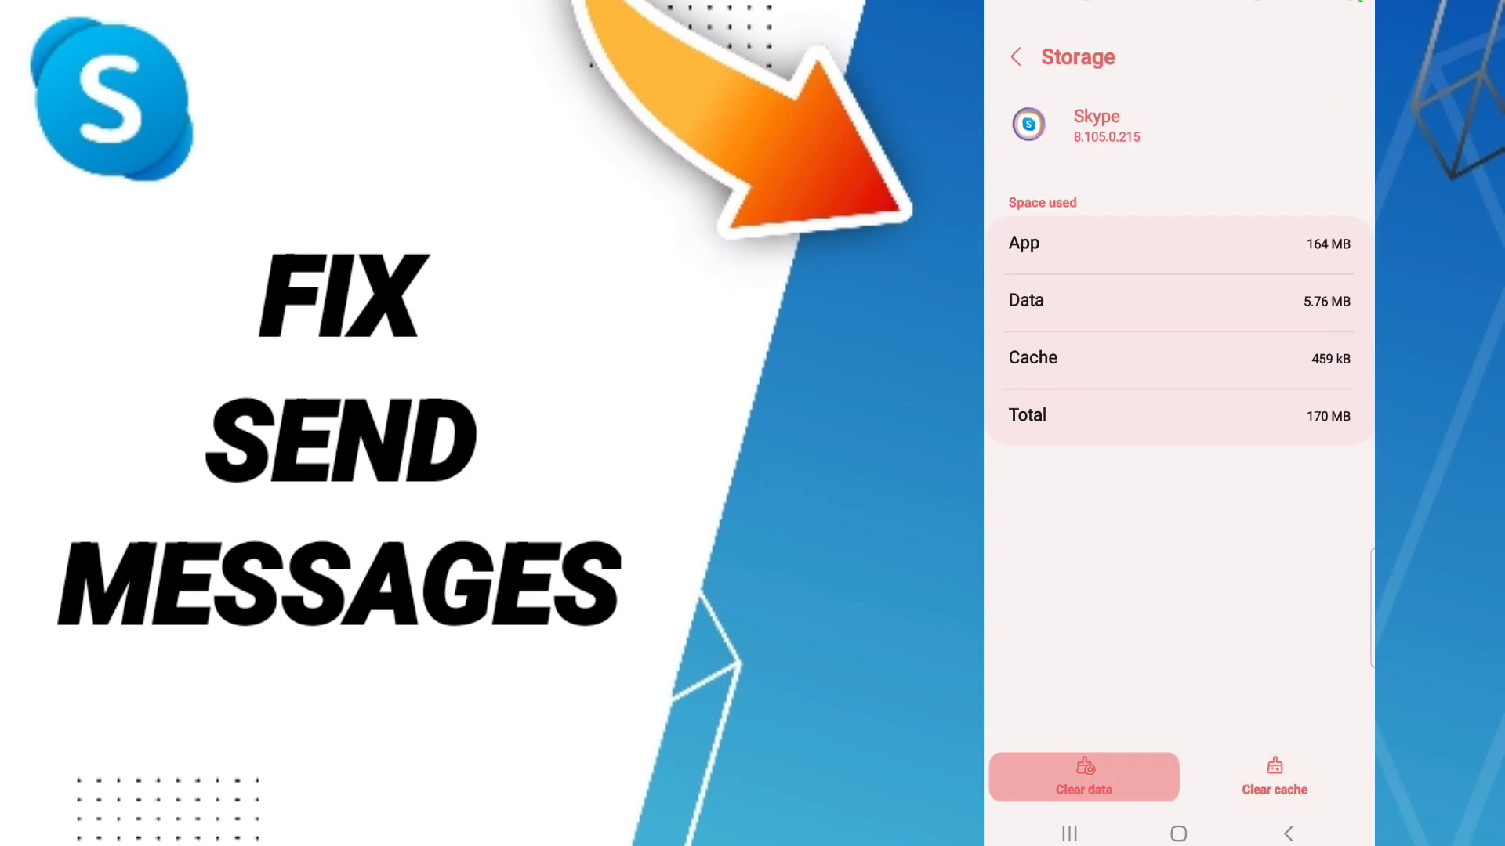